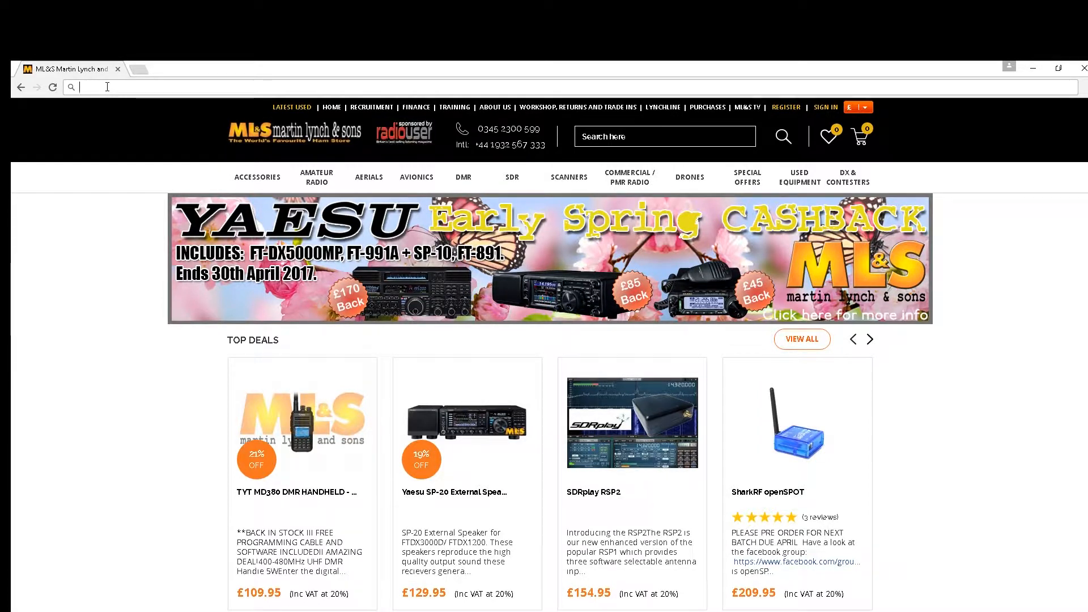
Load the local KiwiSDR receiver page at kiwisdr.local:8073.
text(kiwisdr.local:8073)
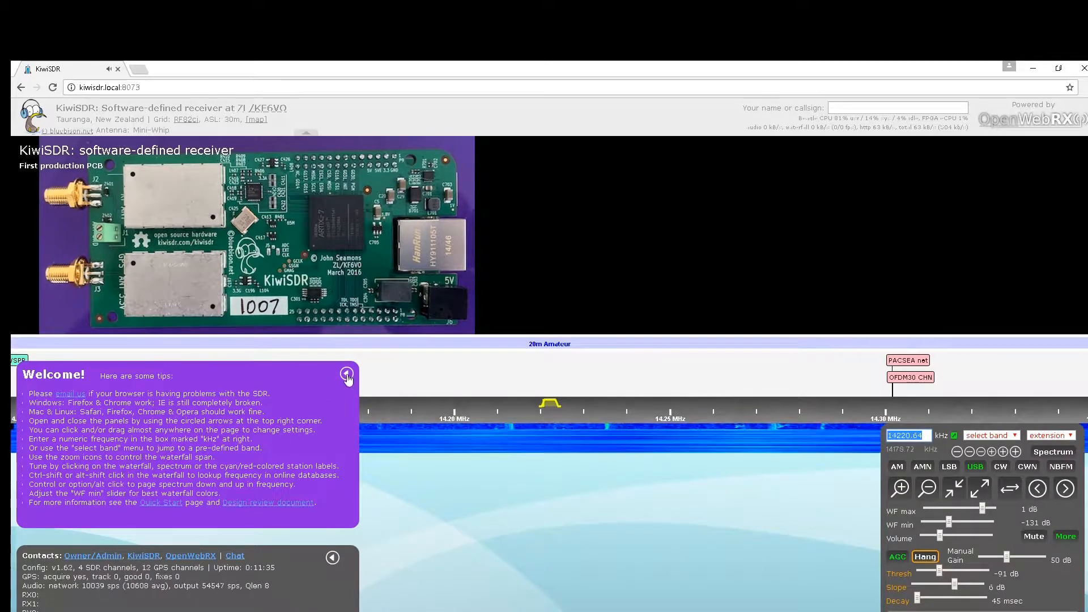
Close the Welcome tips panel so the 20m waterfall is unobstructed.
click(346, 375)
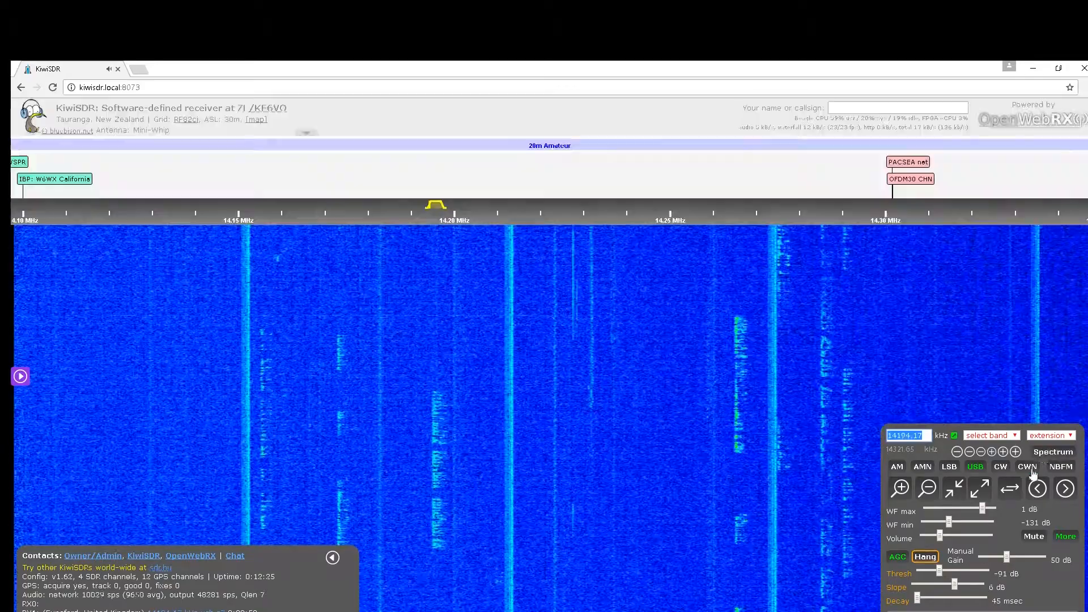
Turn on the spectrum graph, then try the Hang control and band preset list.
click(1053, 452)
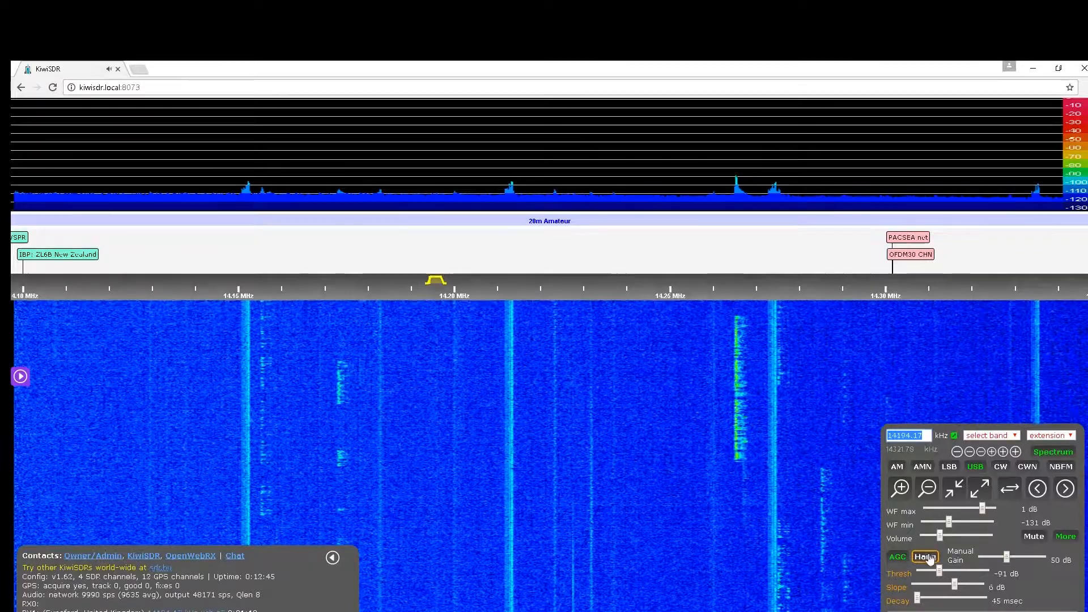
click(925, 557)
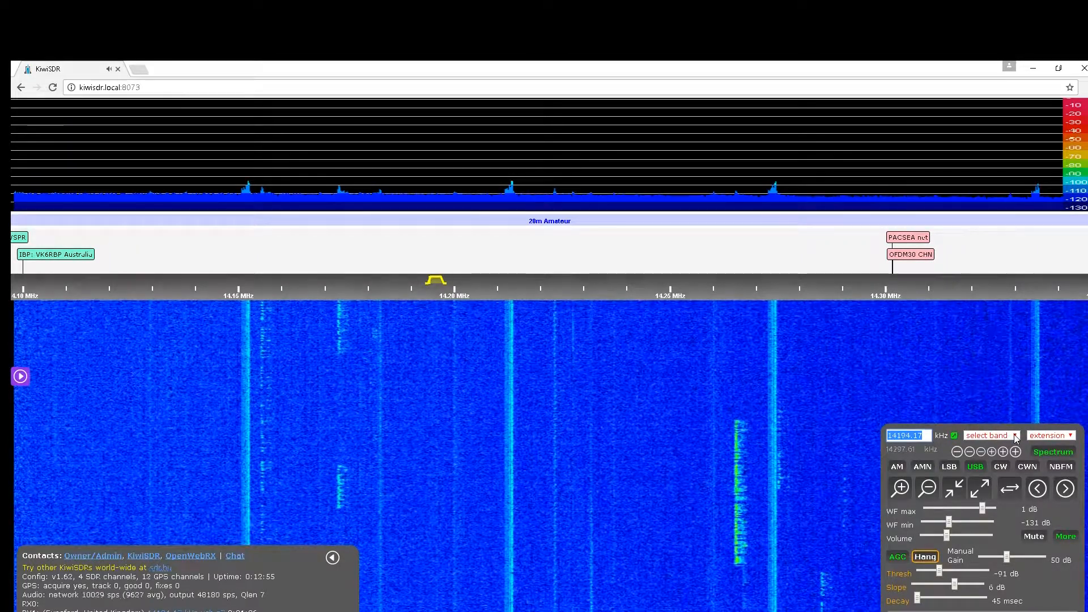
click(990, 435)
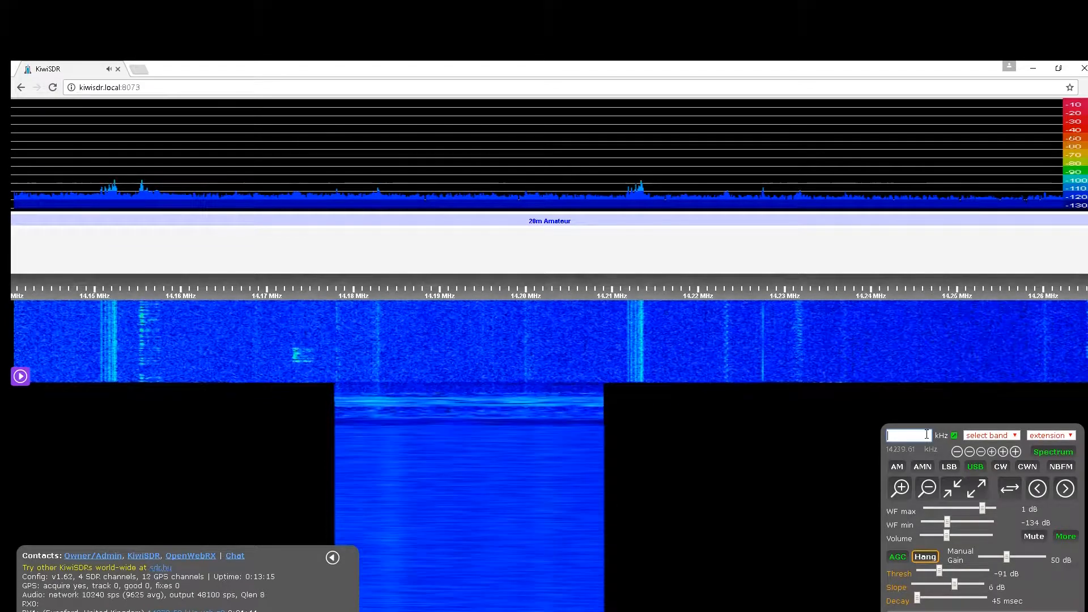
Tune to 14000 kHz, test the zoom steps, and zoom out to 0–30 MHz.
text(14000.00)
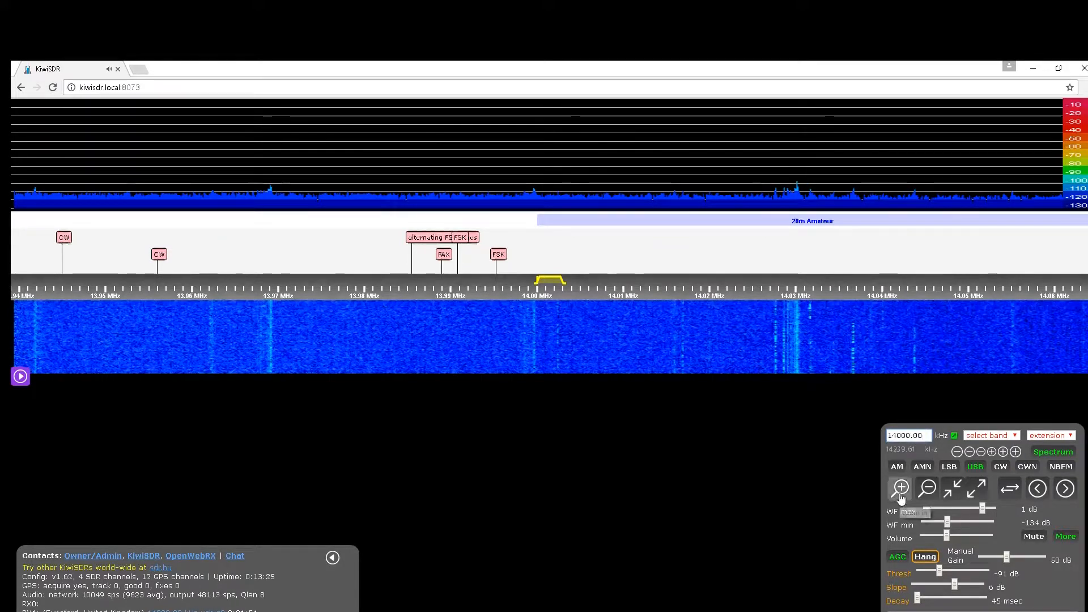
click(926, 488)
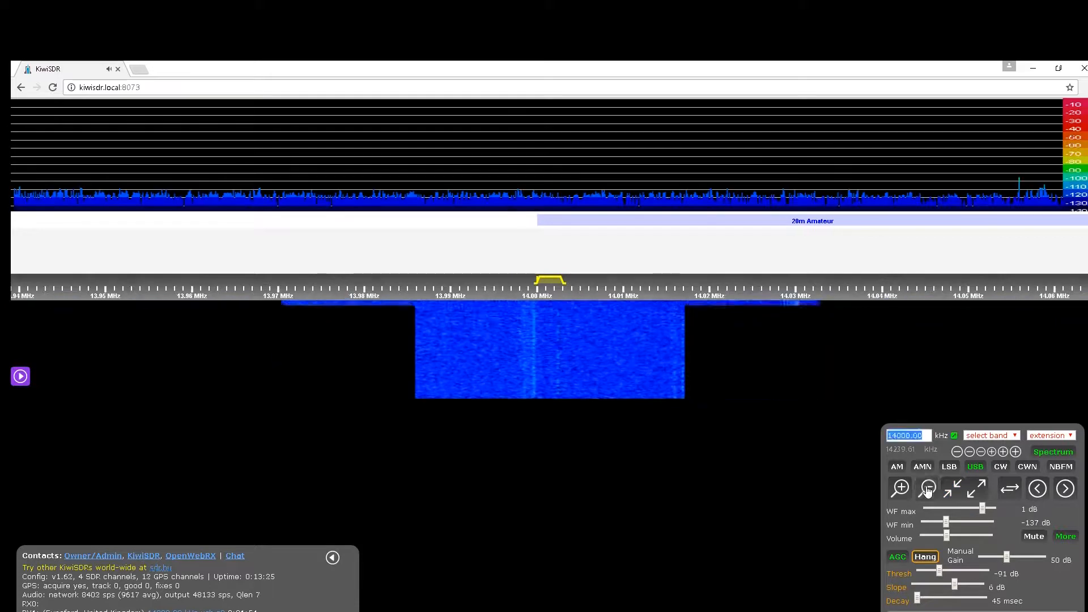
click(927, 488)
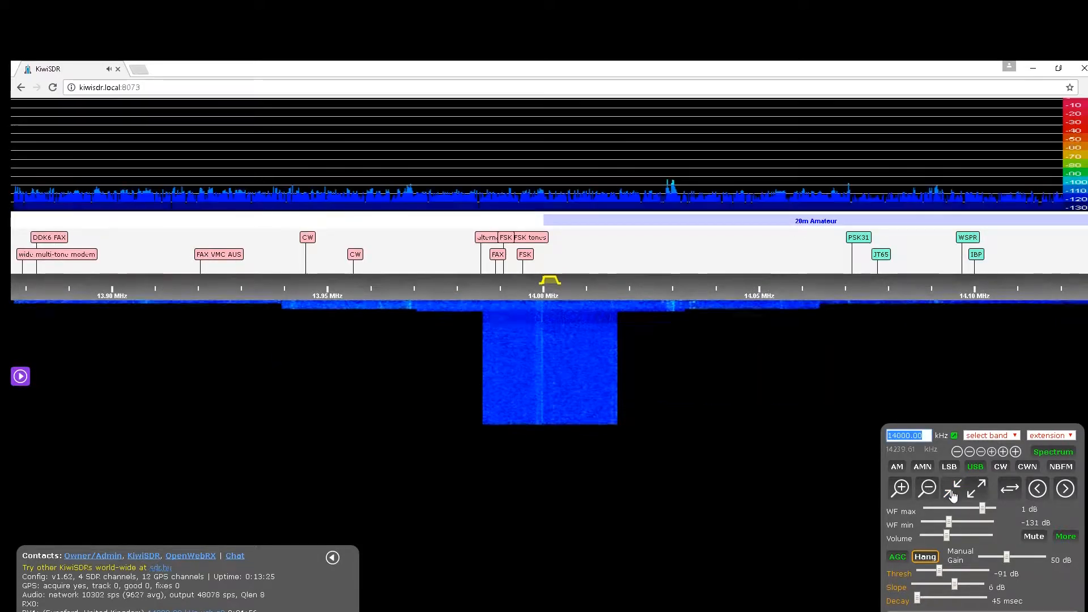
click(955, 488)
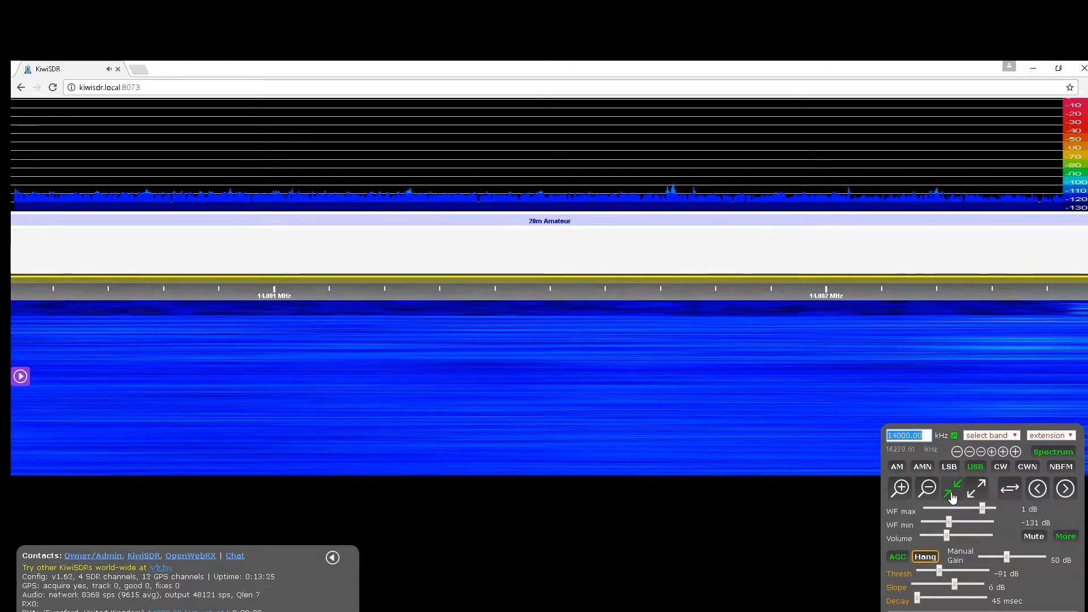
click(977, 488)
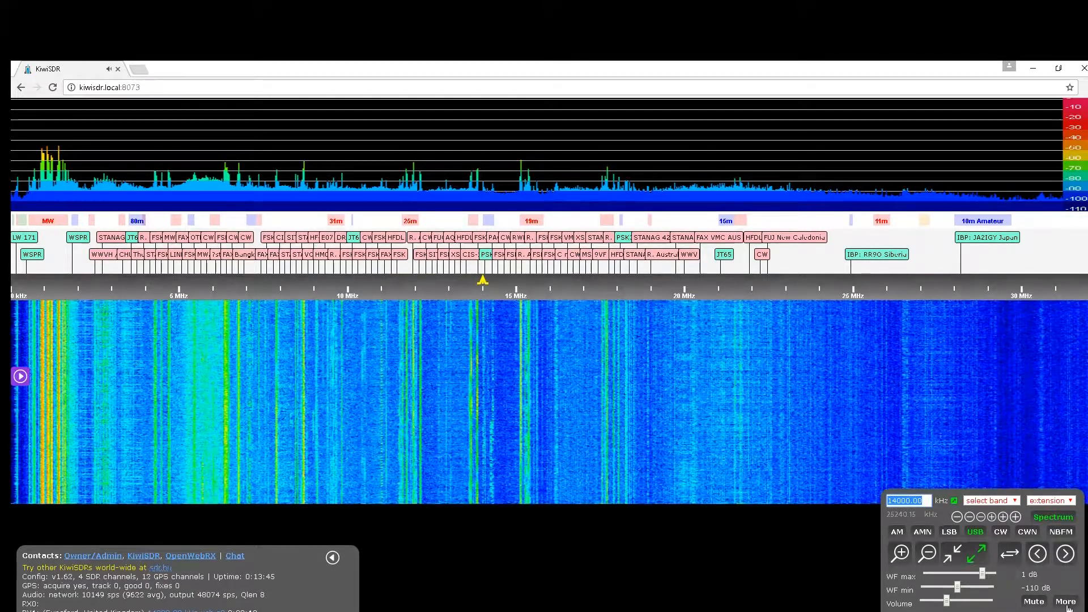
Raise the manual gain to 78 dB and start editing the page address.
click(1066, 536)
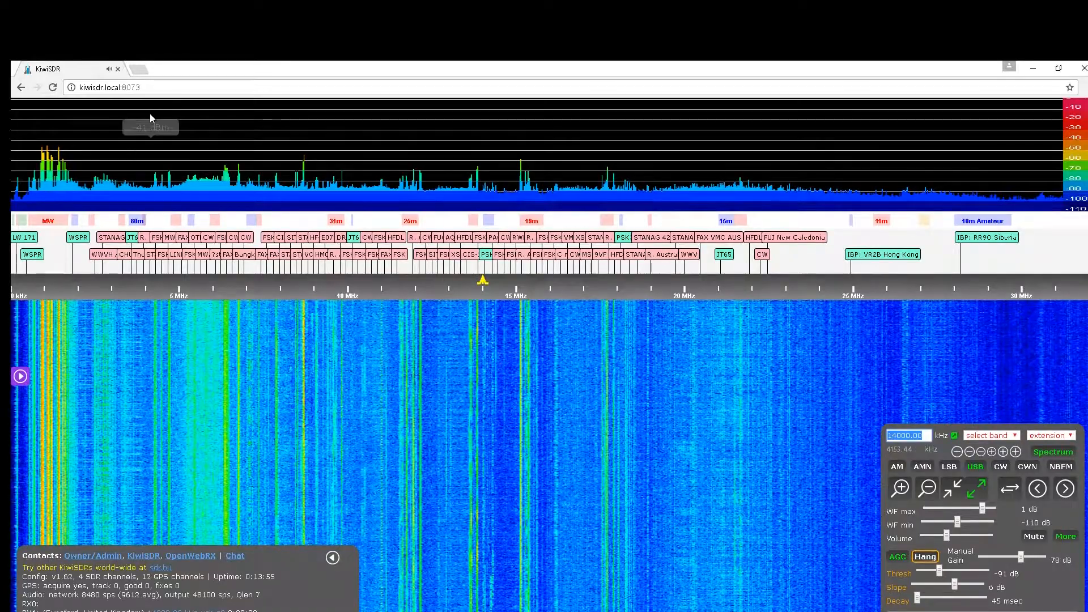
click(105, 87)
text(/)
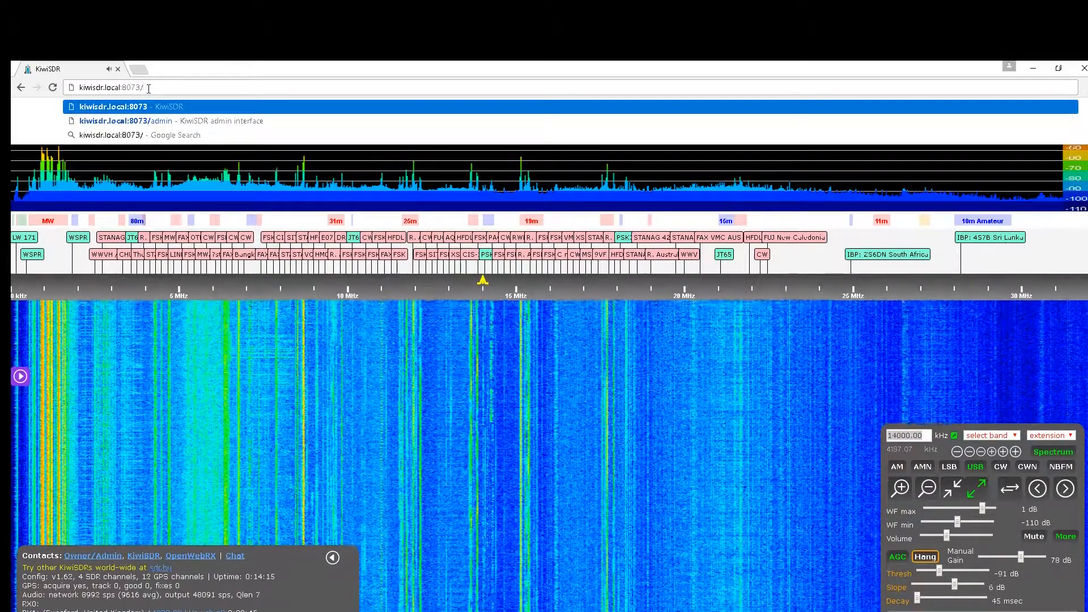
Load the /admin interface and browse its Control and Config settings.
text(admin)
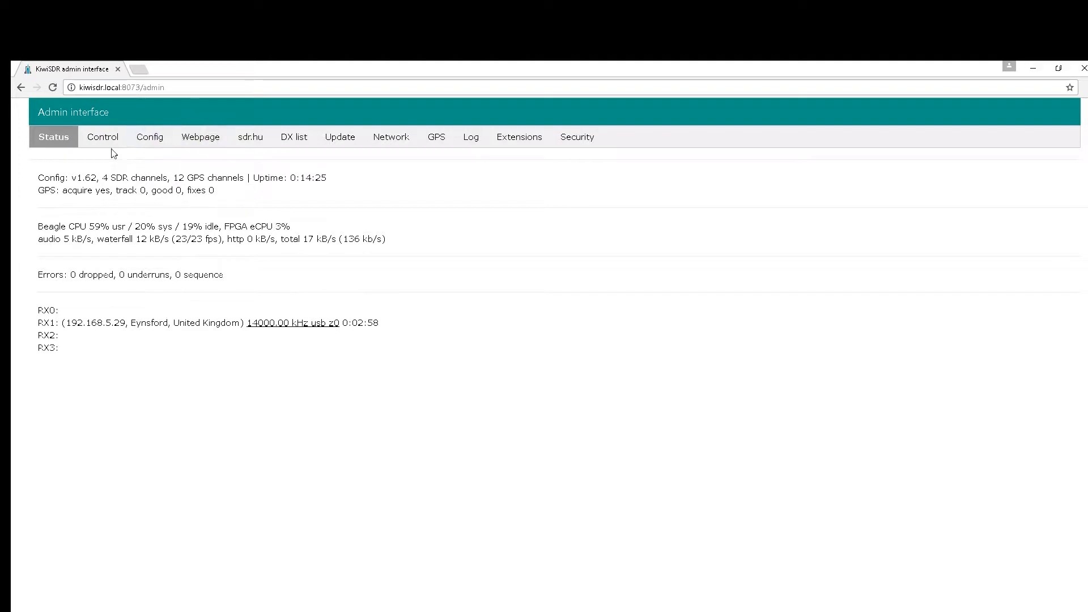
mouse_move(35, 376)
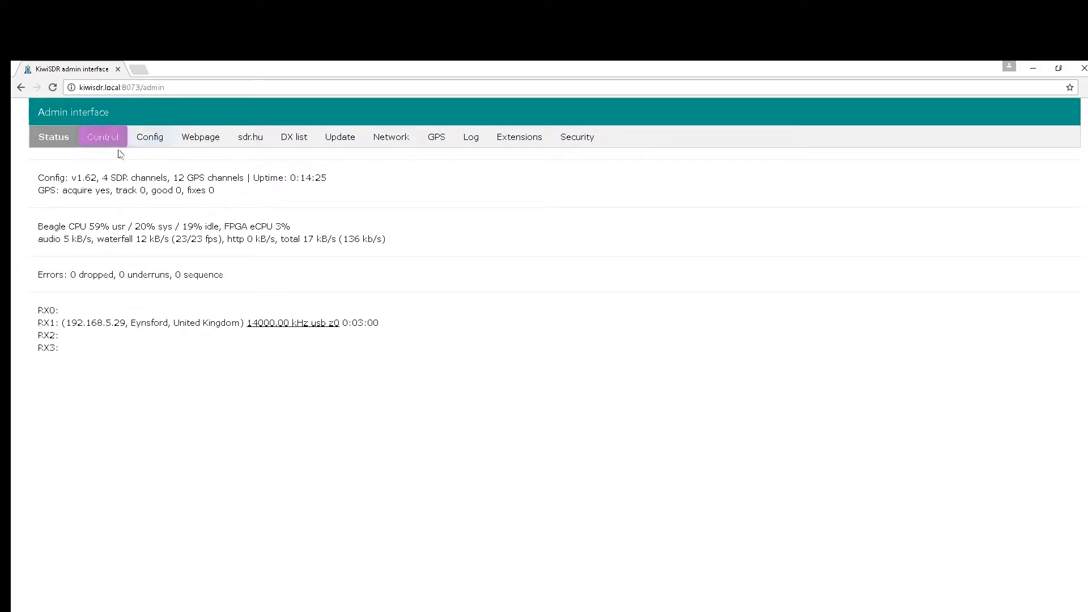
click(102, 136)
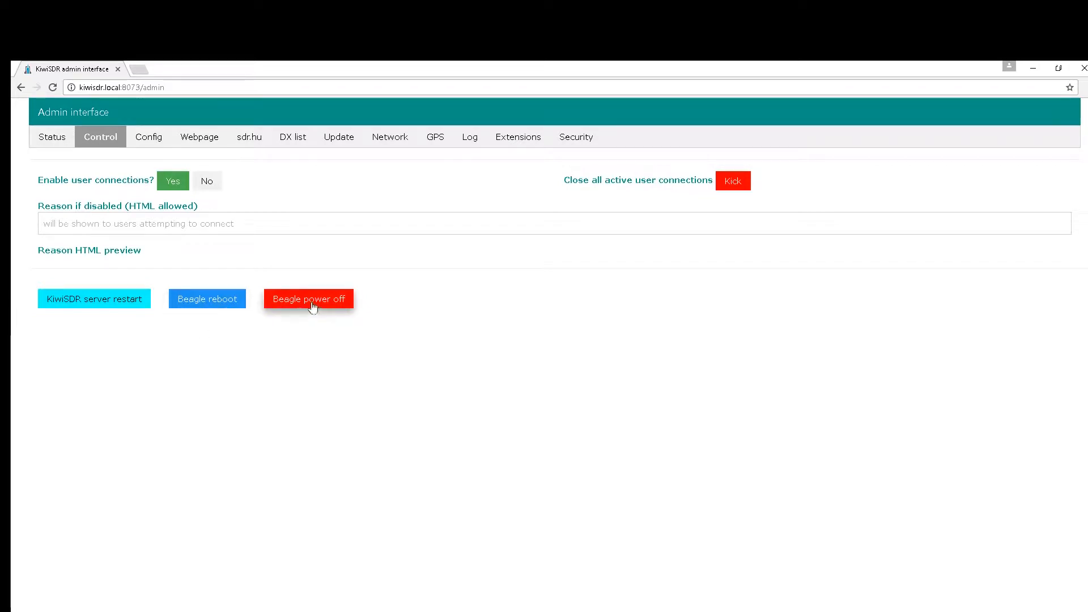
mouse_move(247, 193)
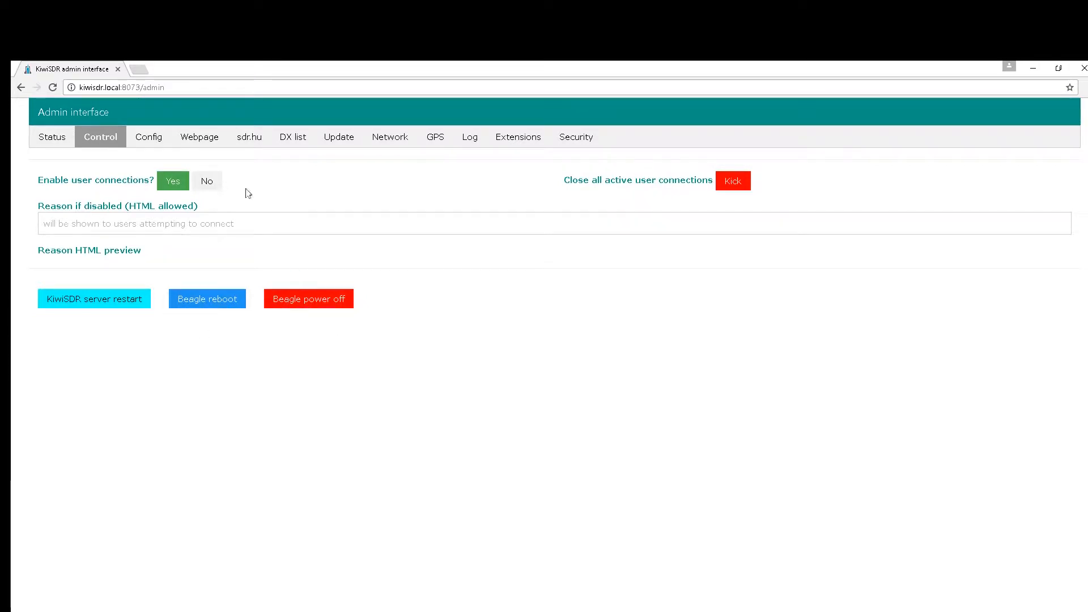
click(147, 136)
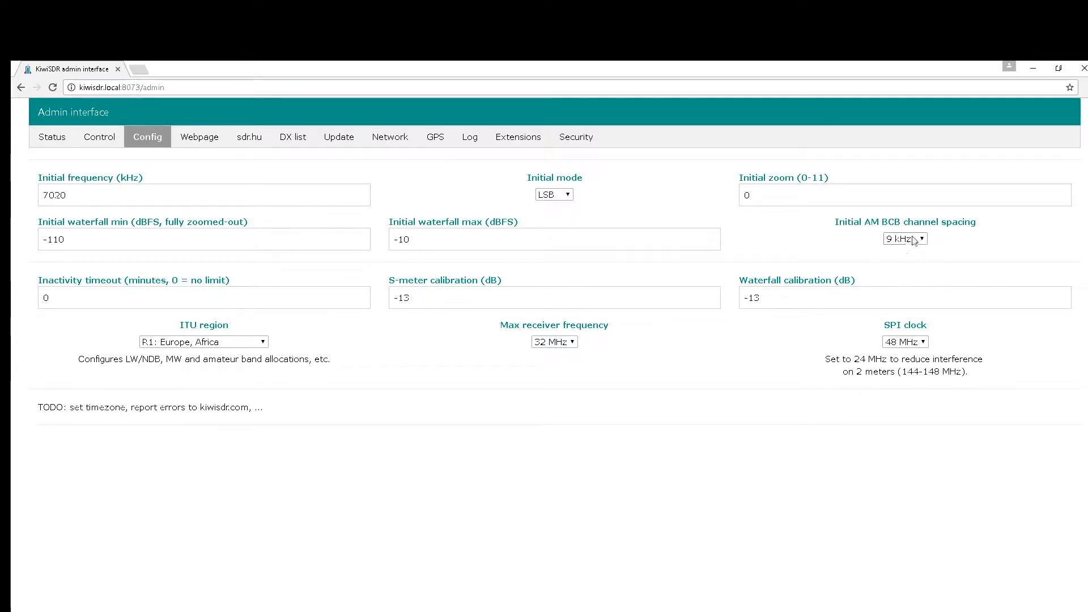
mouse_move(671, 327)
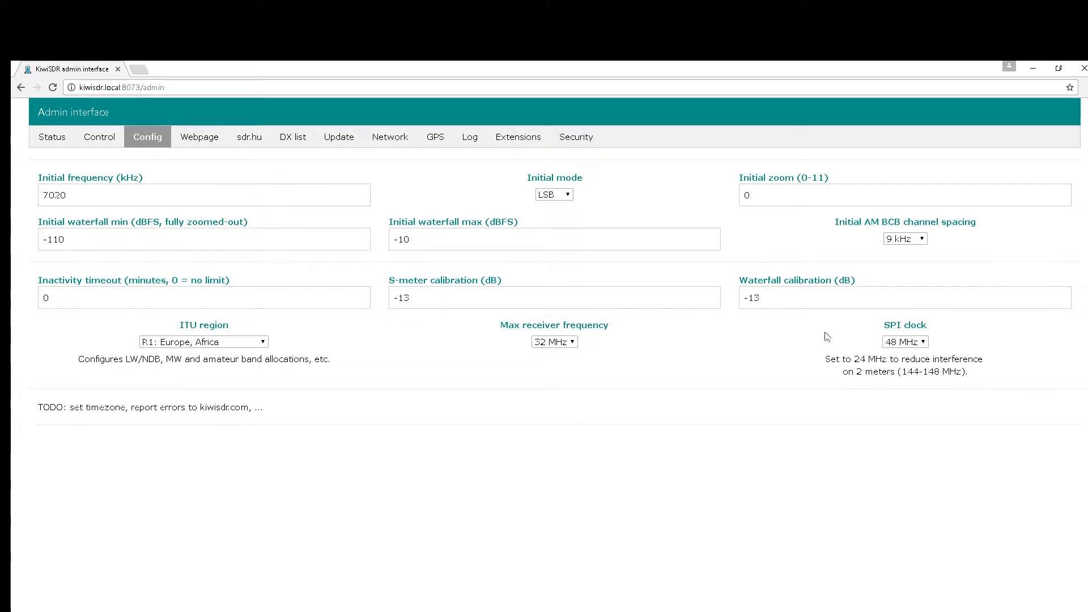
mouse_move(631, 337)
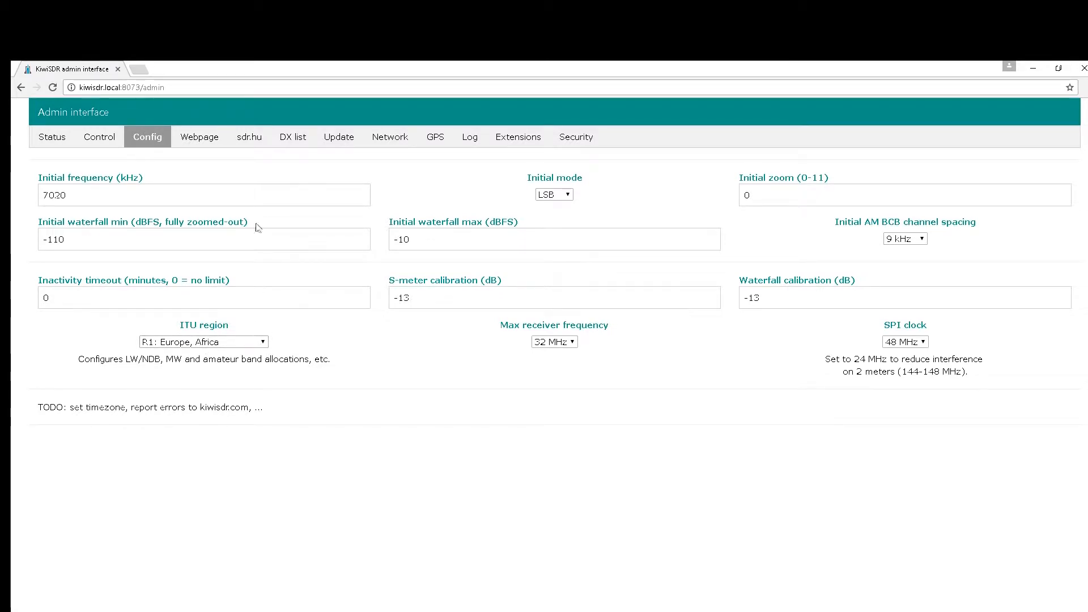
Show the Webpage settings with status text, title, location and photo fields.
click(199, 136)
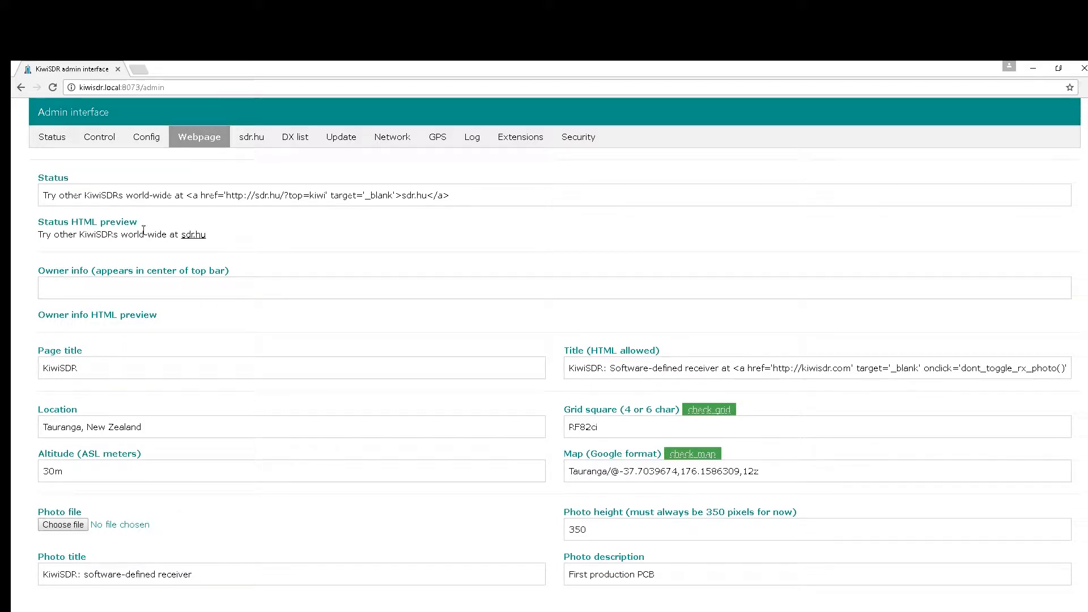
mouse_move(212, 241)
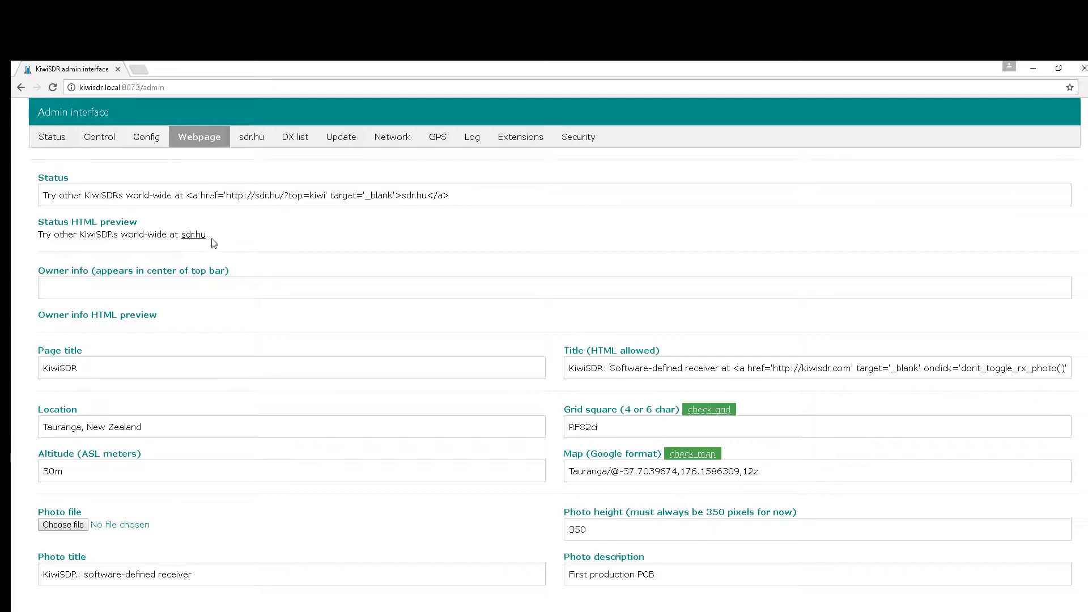
mouse_move(234, 241)
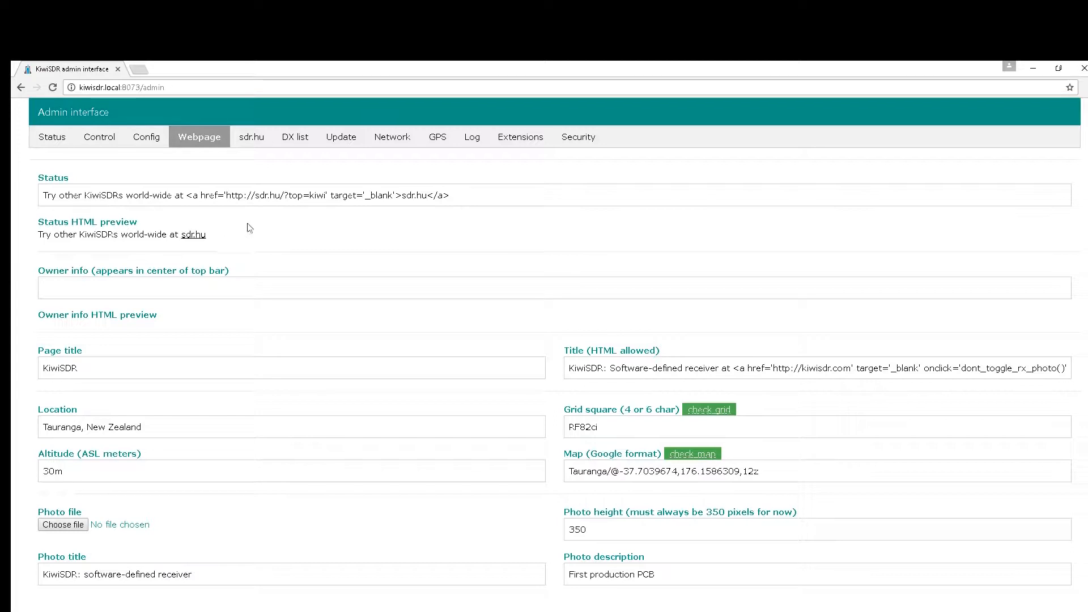
mouse_move(194, 158)
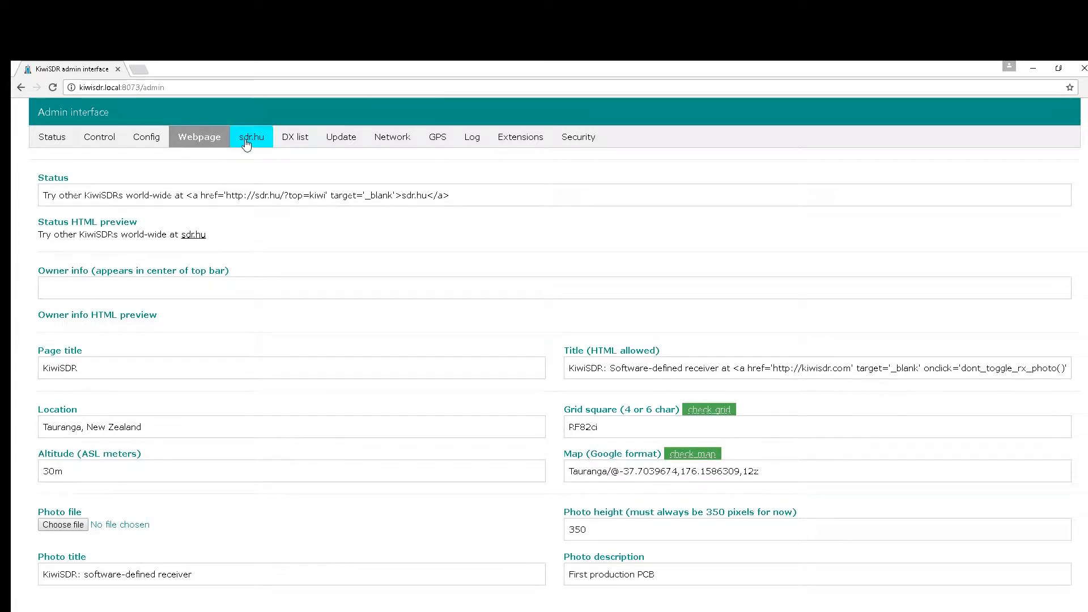
Show the sdr.hu listing settings in the admin interface.
click(249, 137)
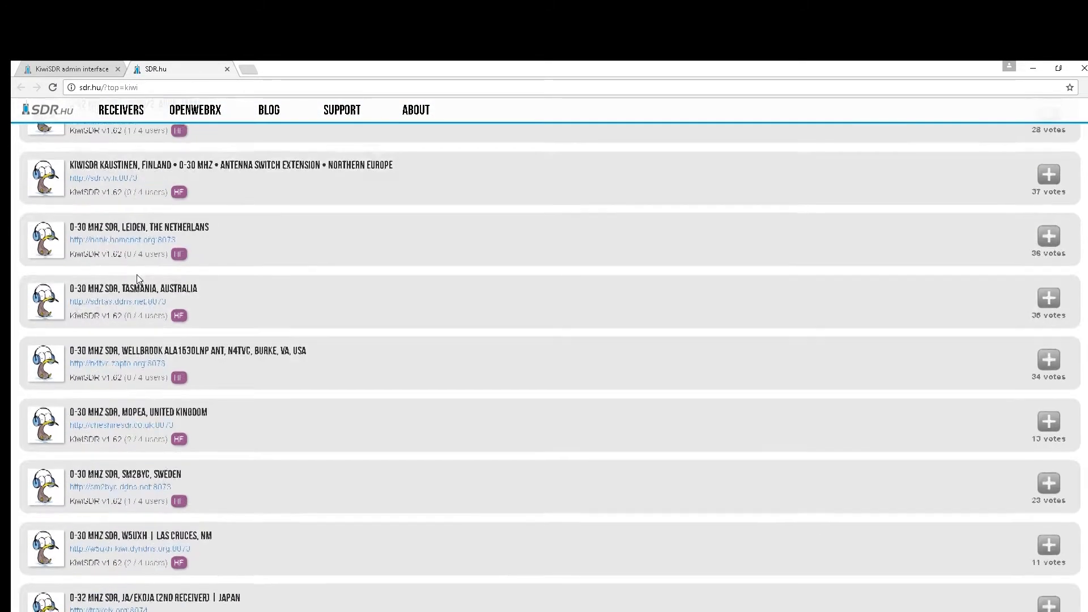
scroll(down, 3)
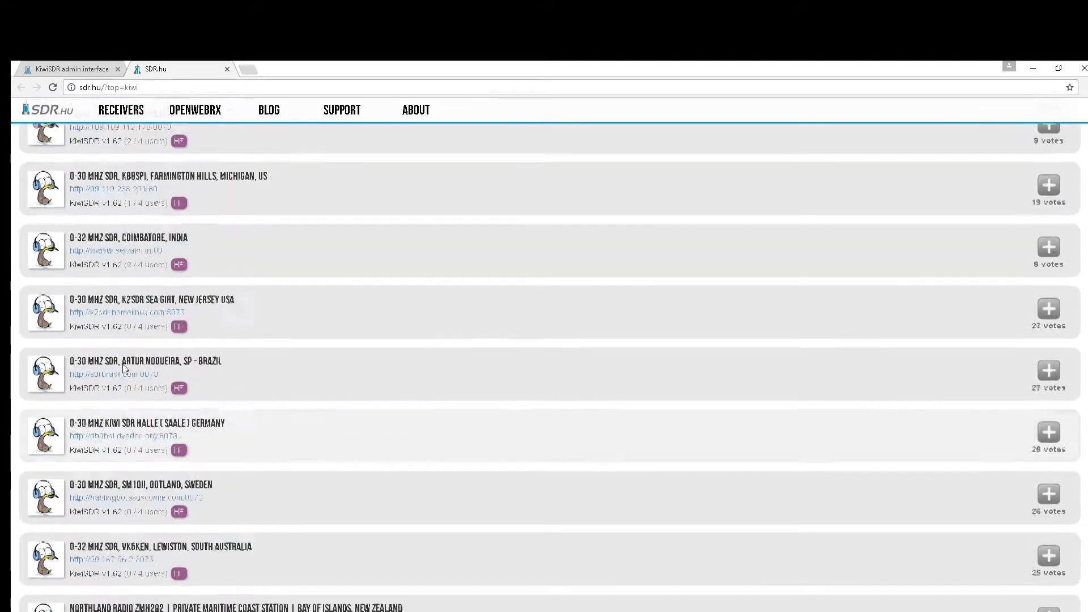
scroll(up, 3)
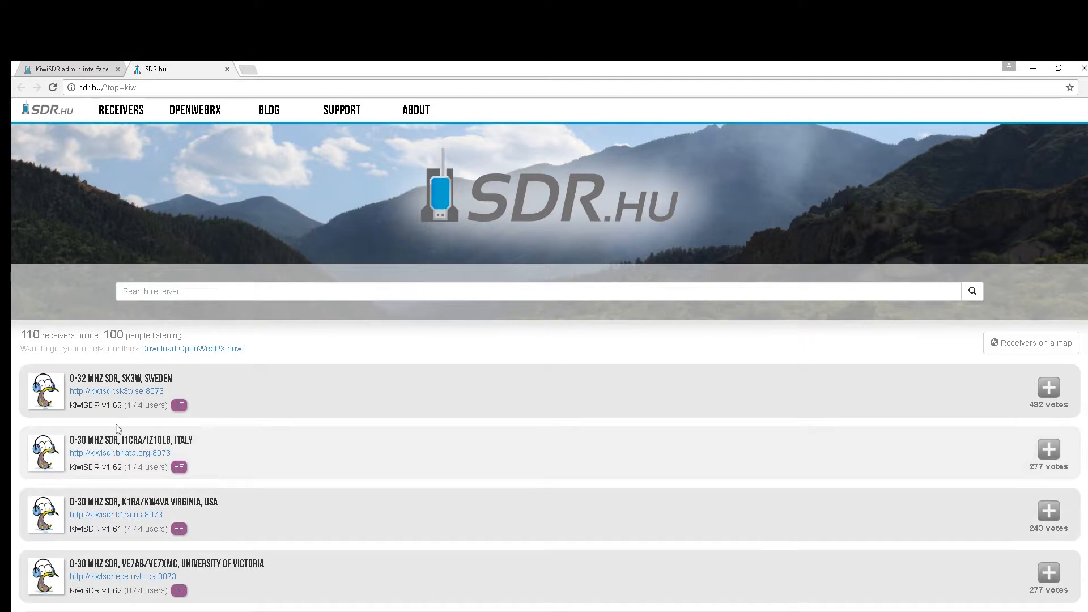
mouse_move(139, 347)
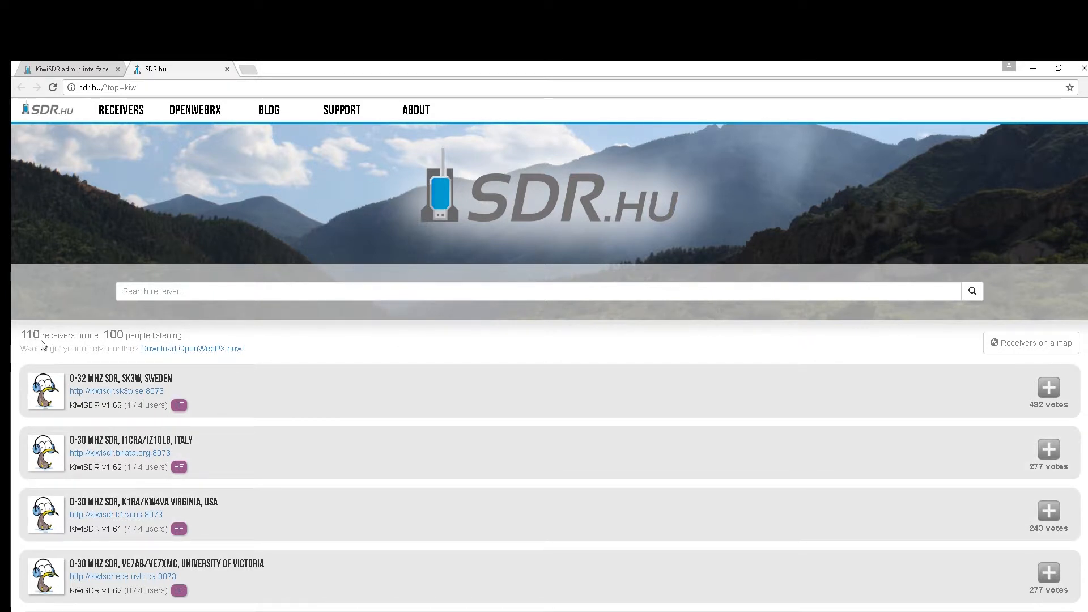
scroll(down, 3)
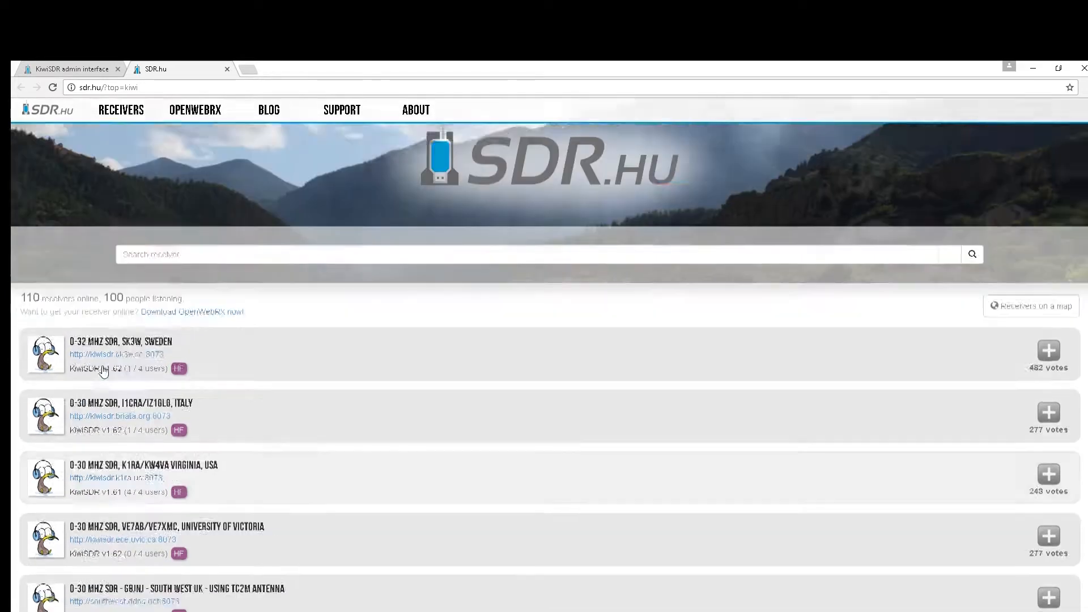
scroll(down, 3)
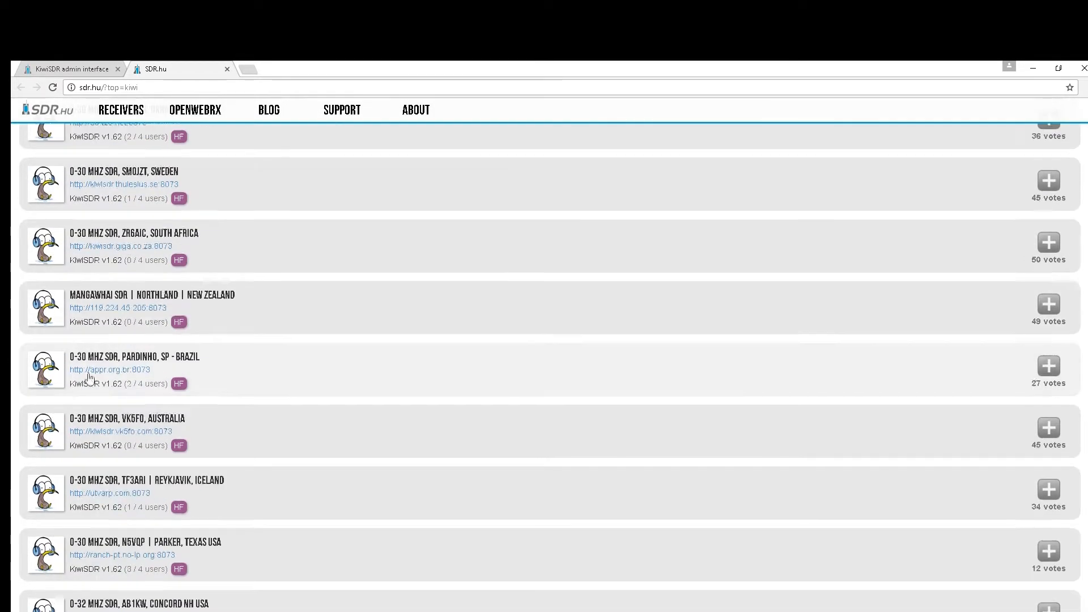
Back in admin, view DX list, confirm v1.62 is current, then show Network settings.
click(69, 68)
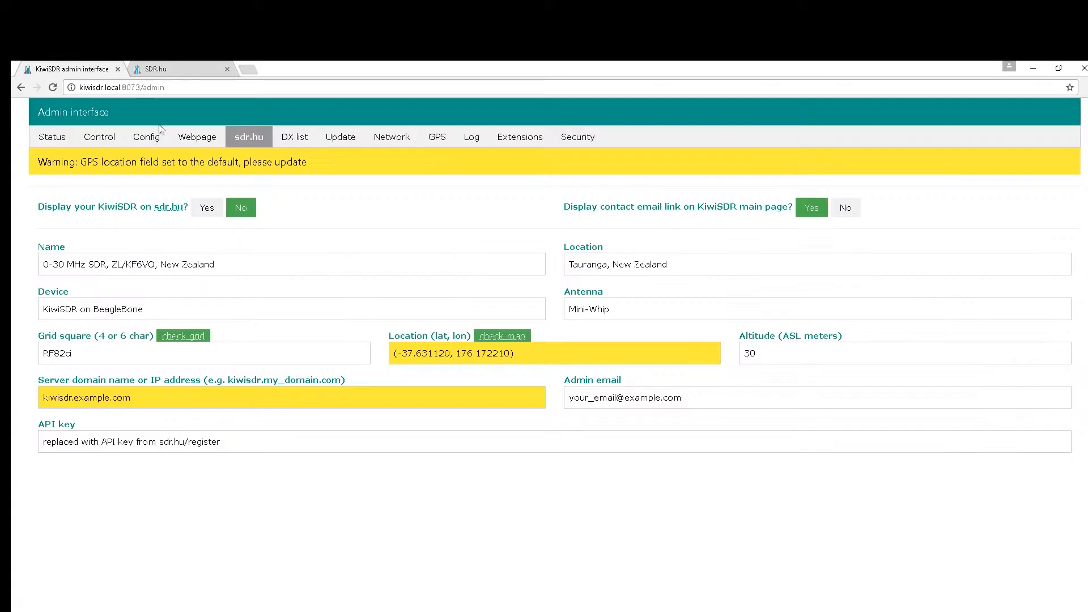
click(293, 137)
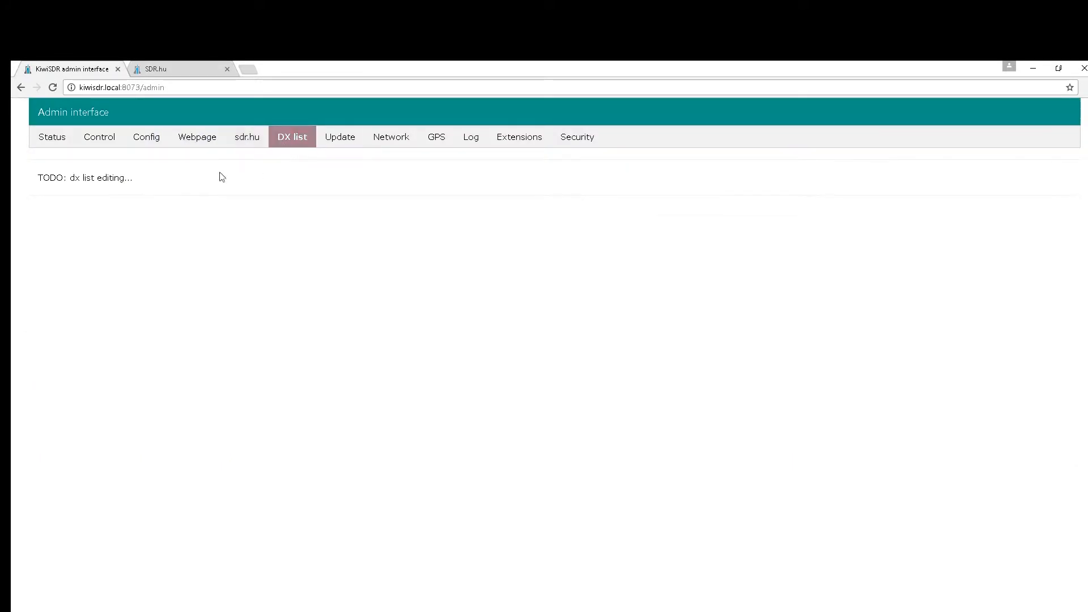
mouse_move(339, 136)
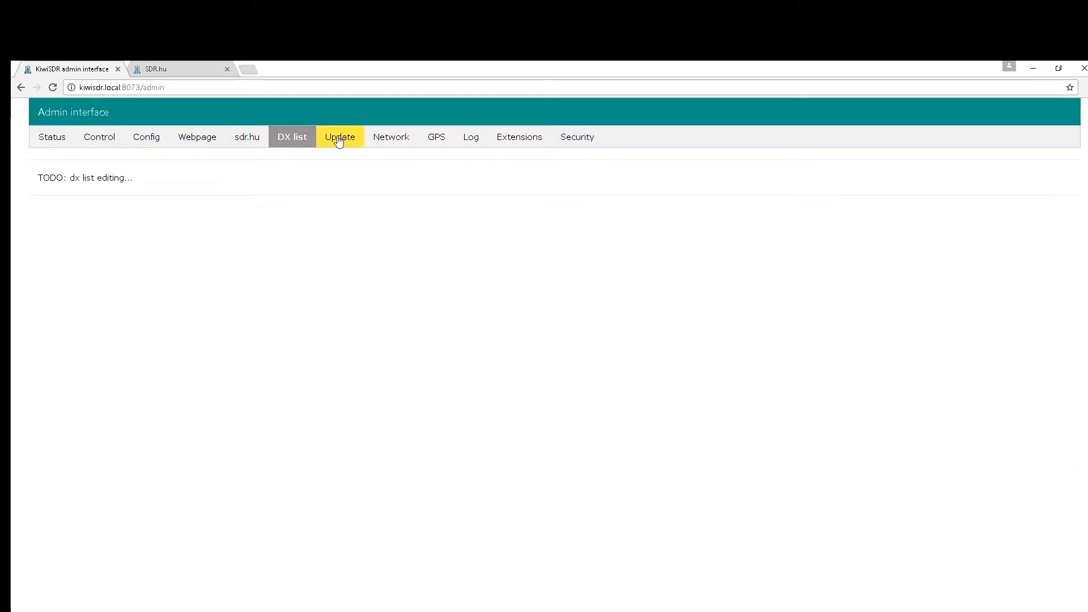
click(339, 137)
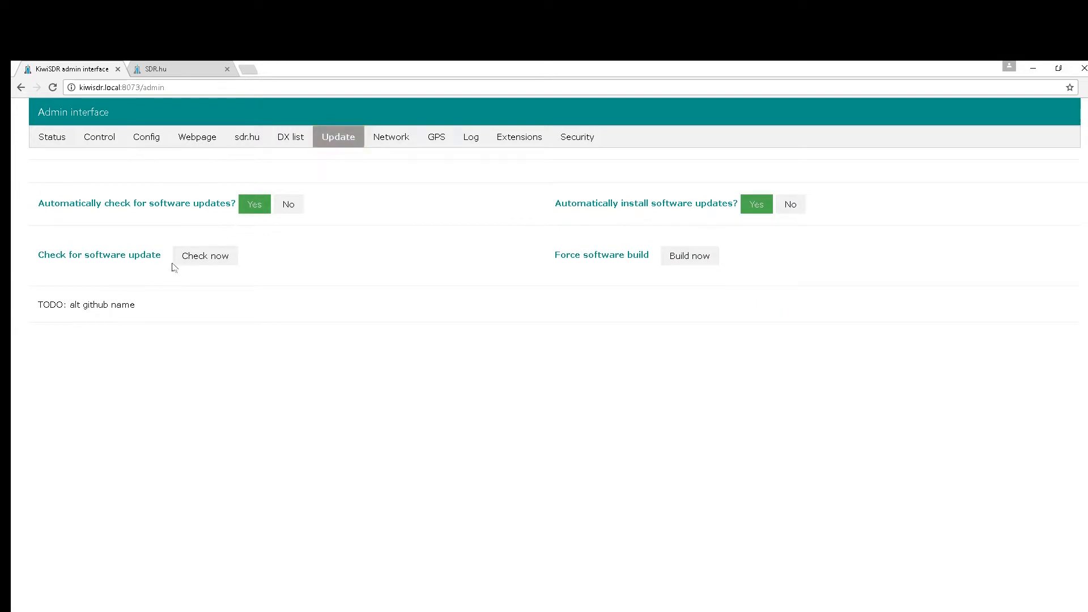
click(205, 255)
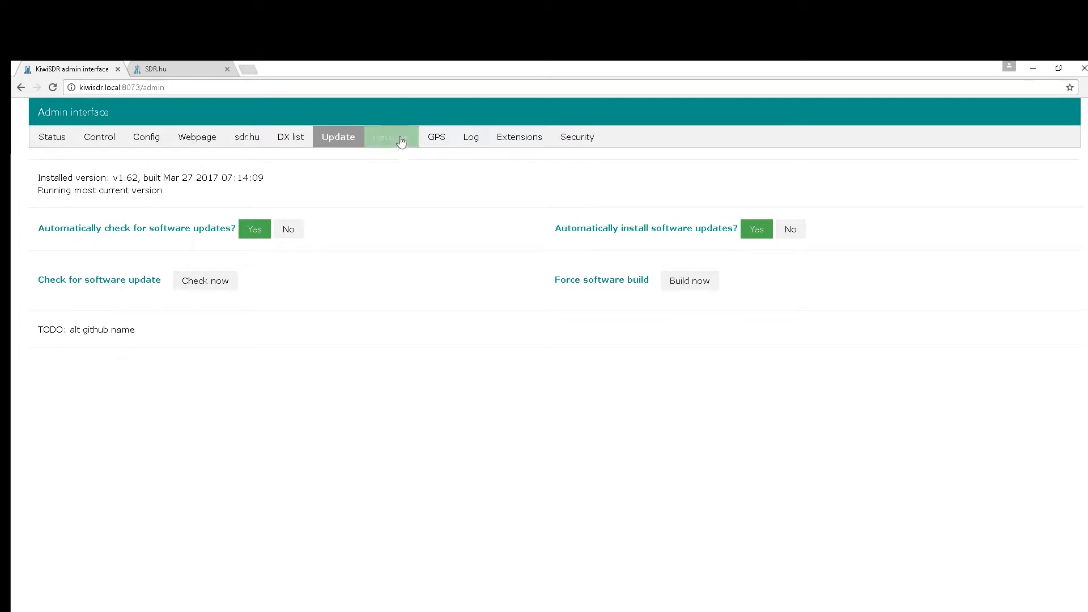
click(389, 136)
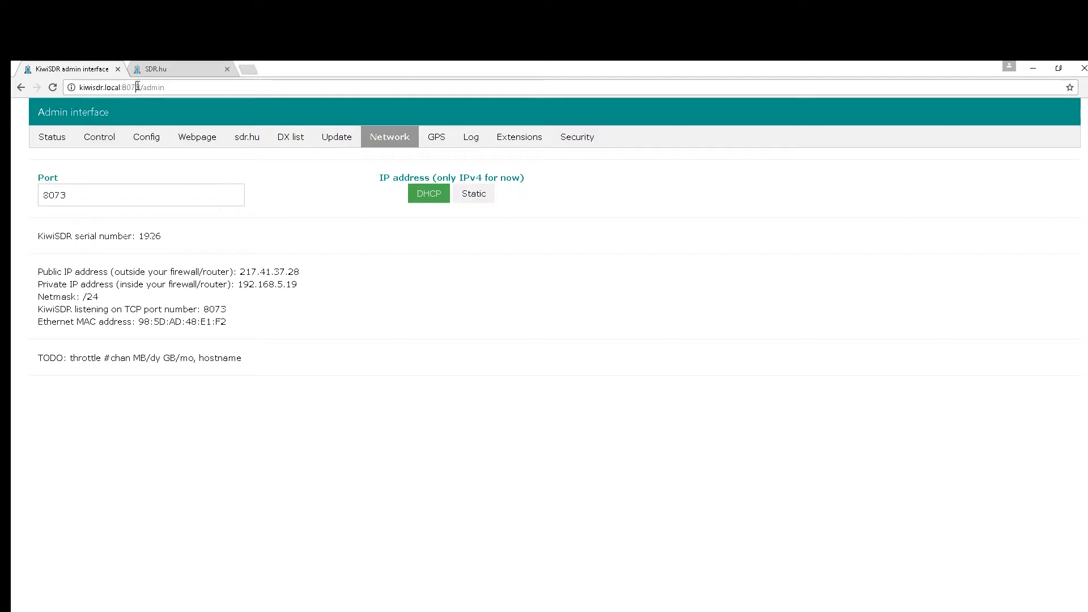
Inspect the port 8073 field, then show the GPS status page.
click(140, 195)
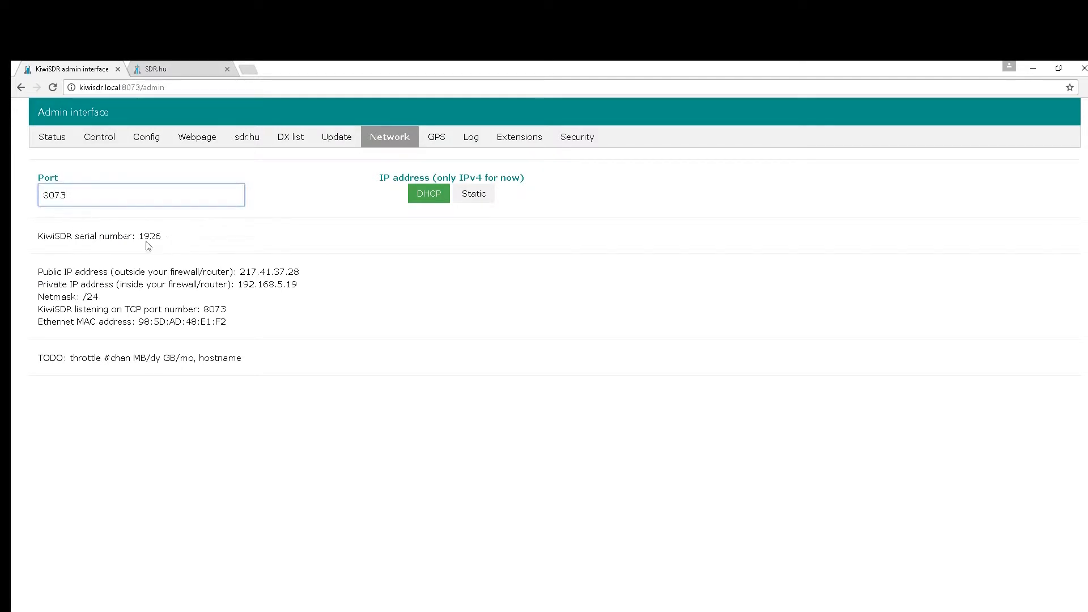
mouse_move(359, 228)
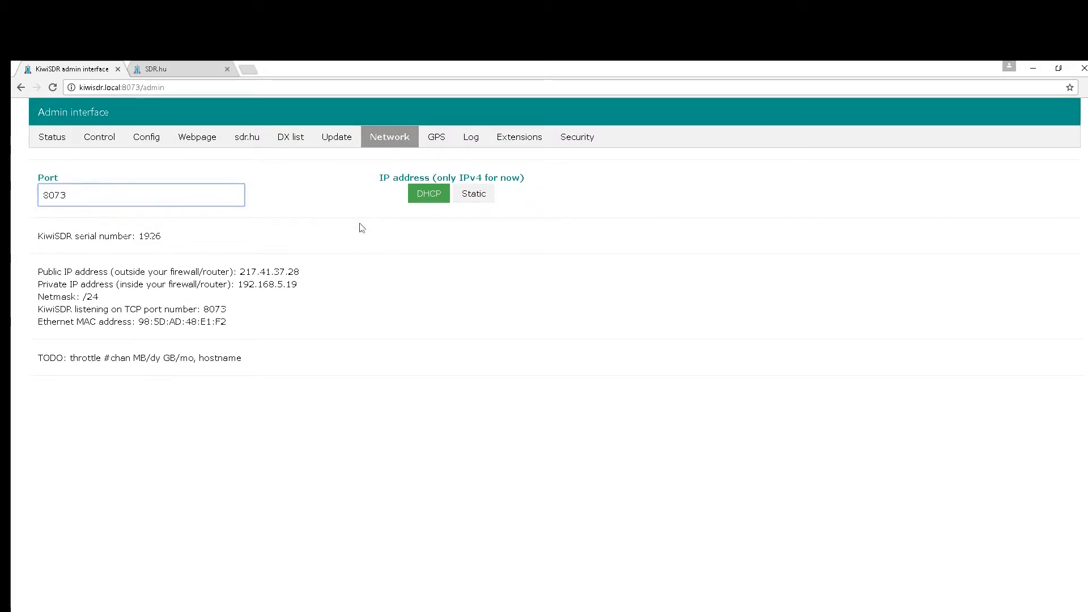
mouse_move(476, 213)
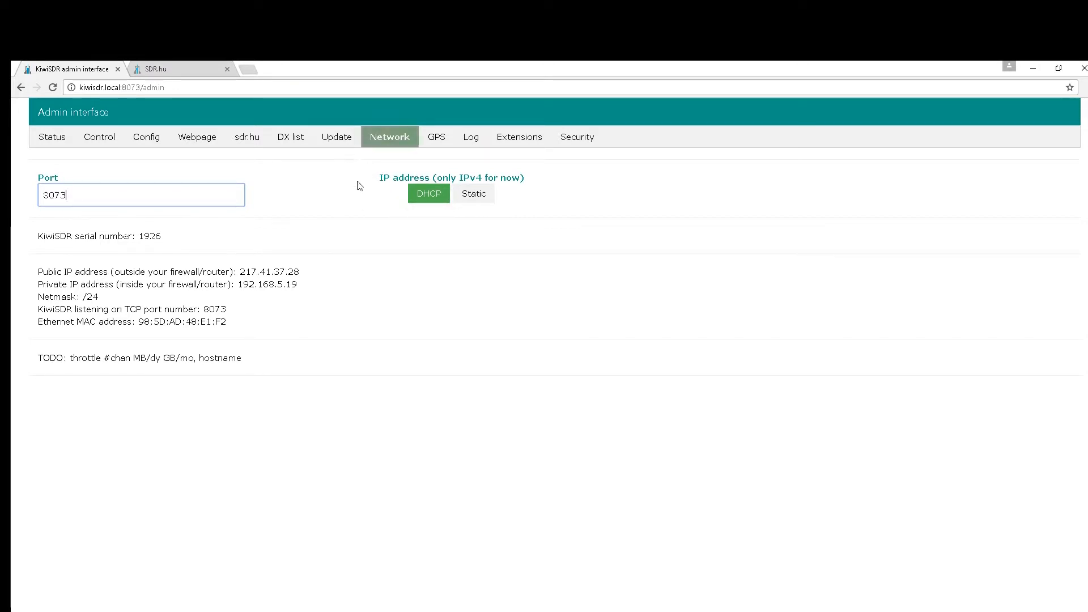
click(435, 137)
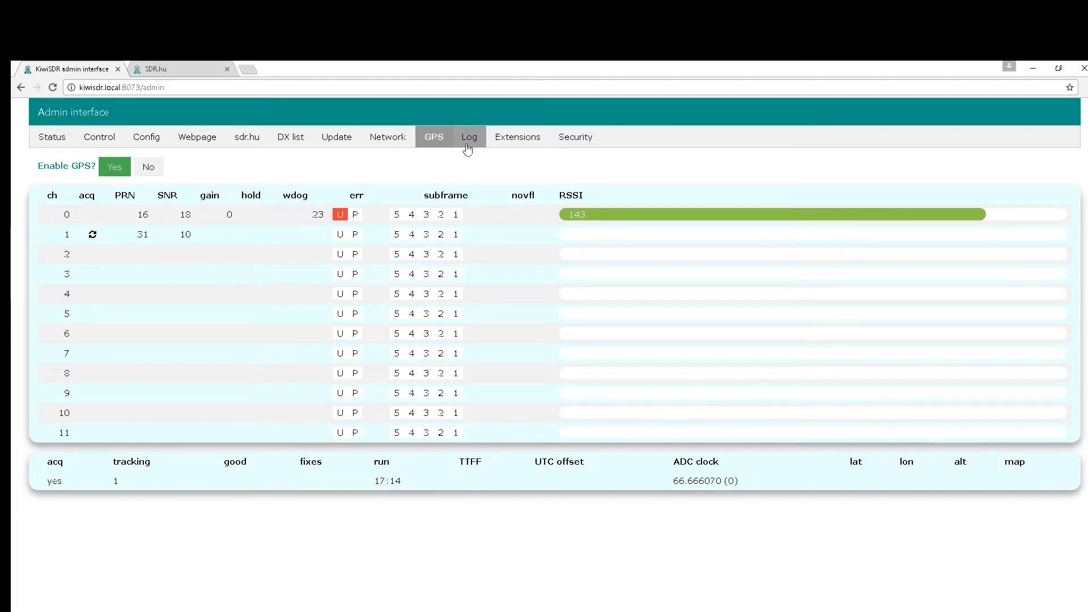
Scroll through the server log, then list extensions: S Meter, Integrate, IQ, Loran-C, s4285, Test, WSPR.
click(470, 136)
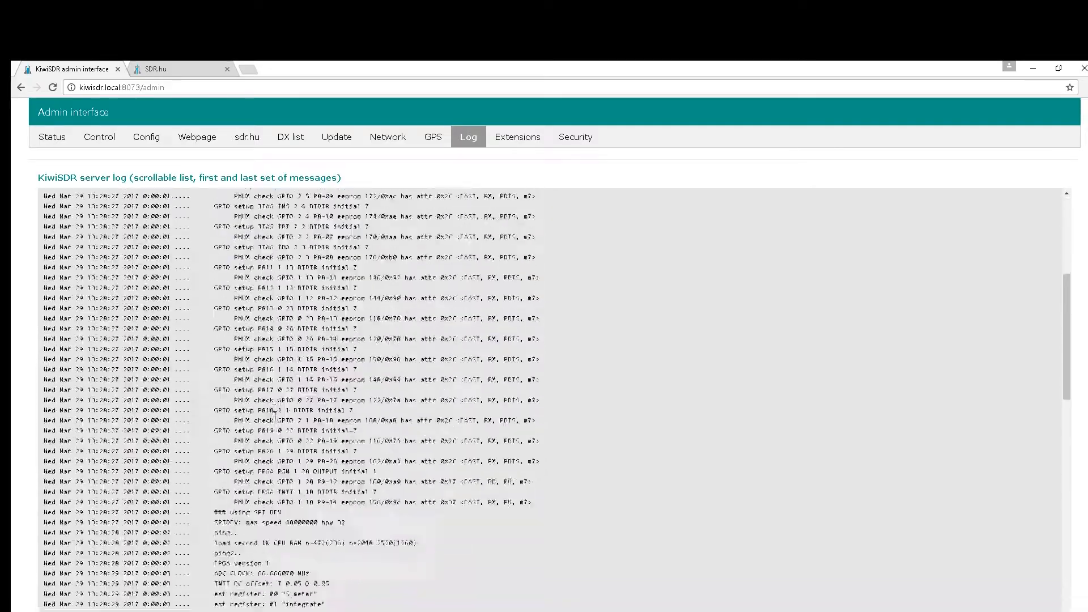
scroll(down, 3)
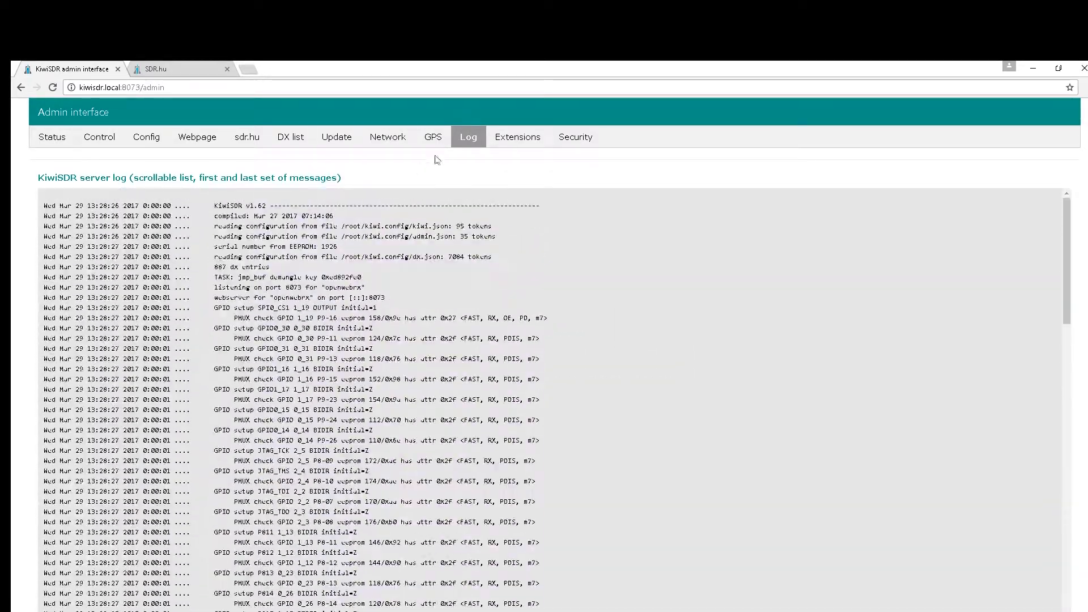
click(517, 137)
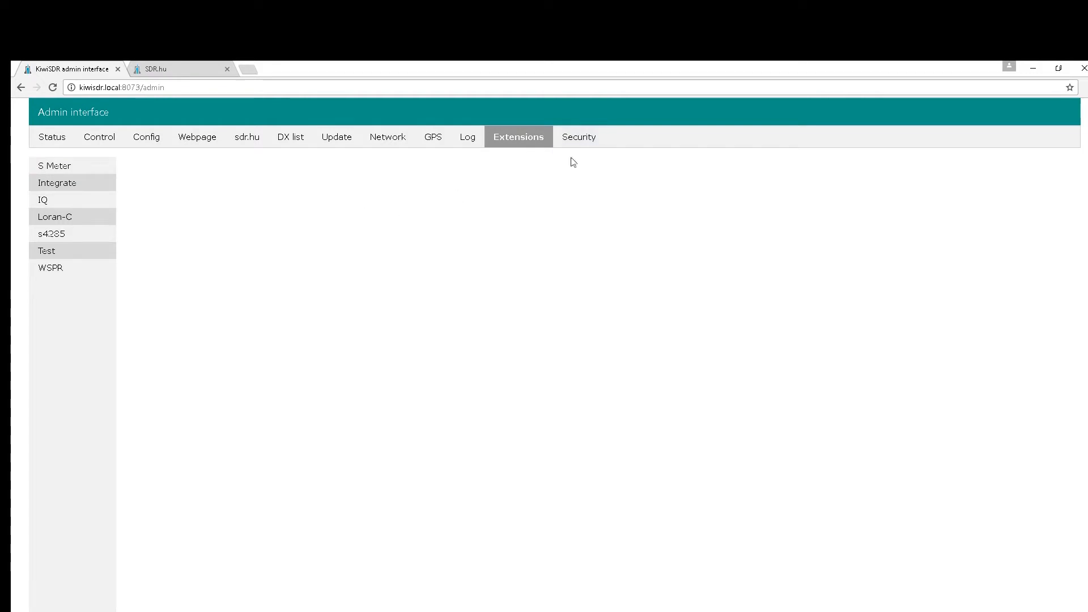
Review the Security page: local-net auto-login enabled, no user or admin passwords set.
click(576, 137)
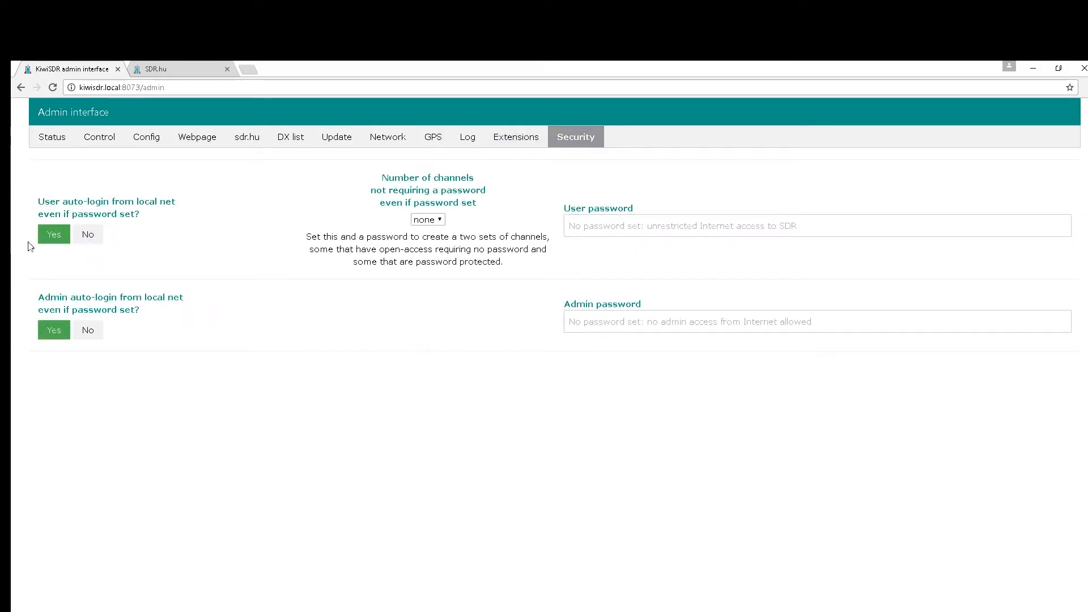
click(139, 88)
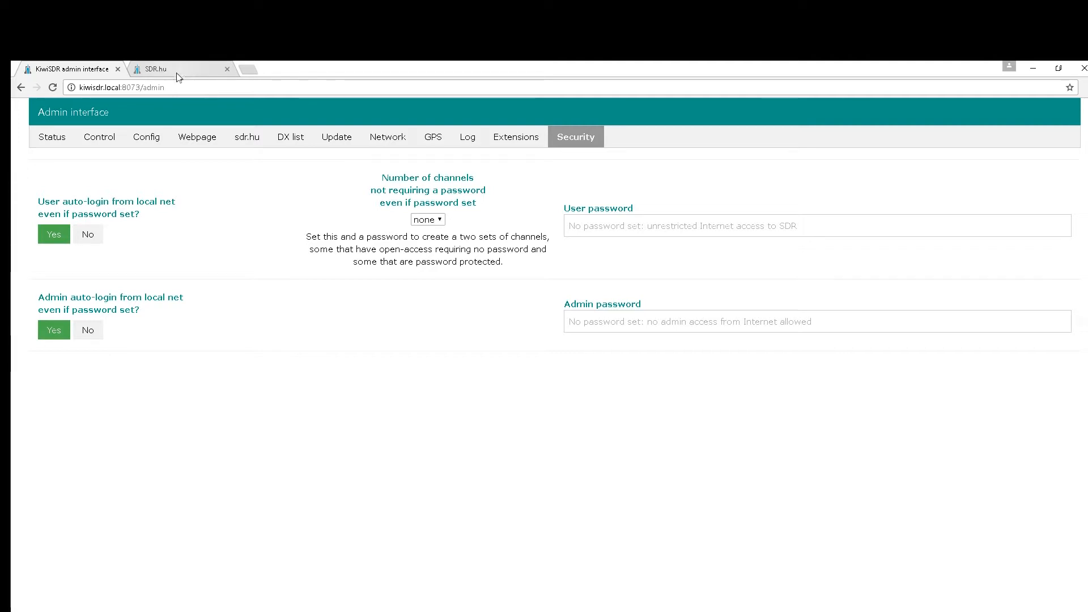
mouse_move(157, 69)
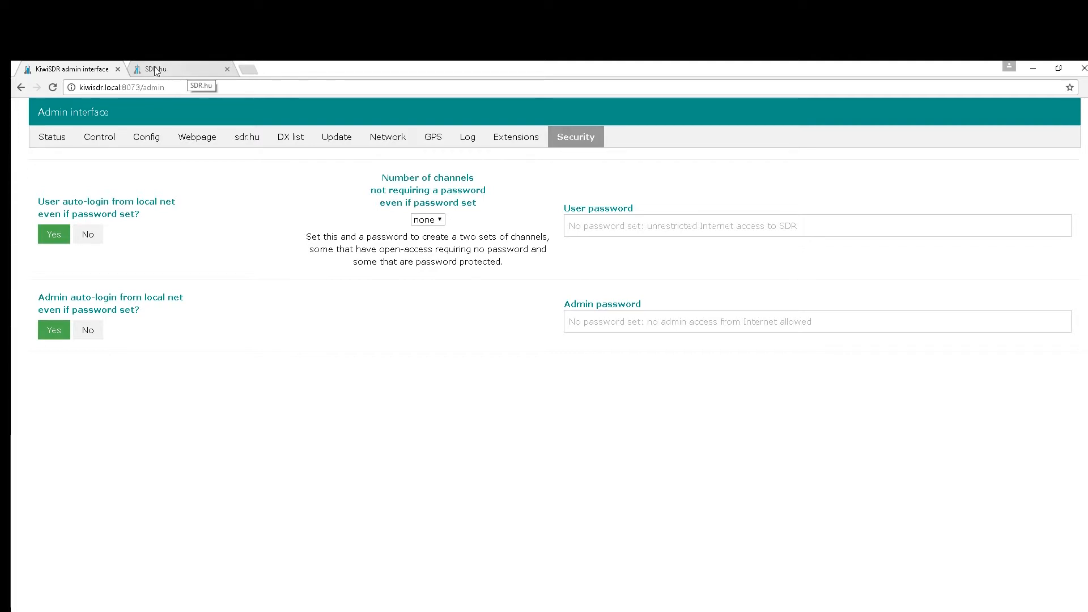